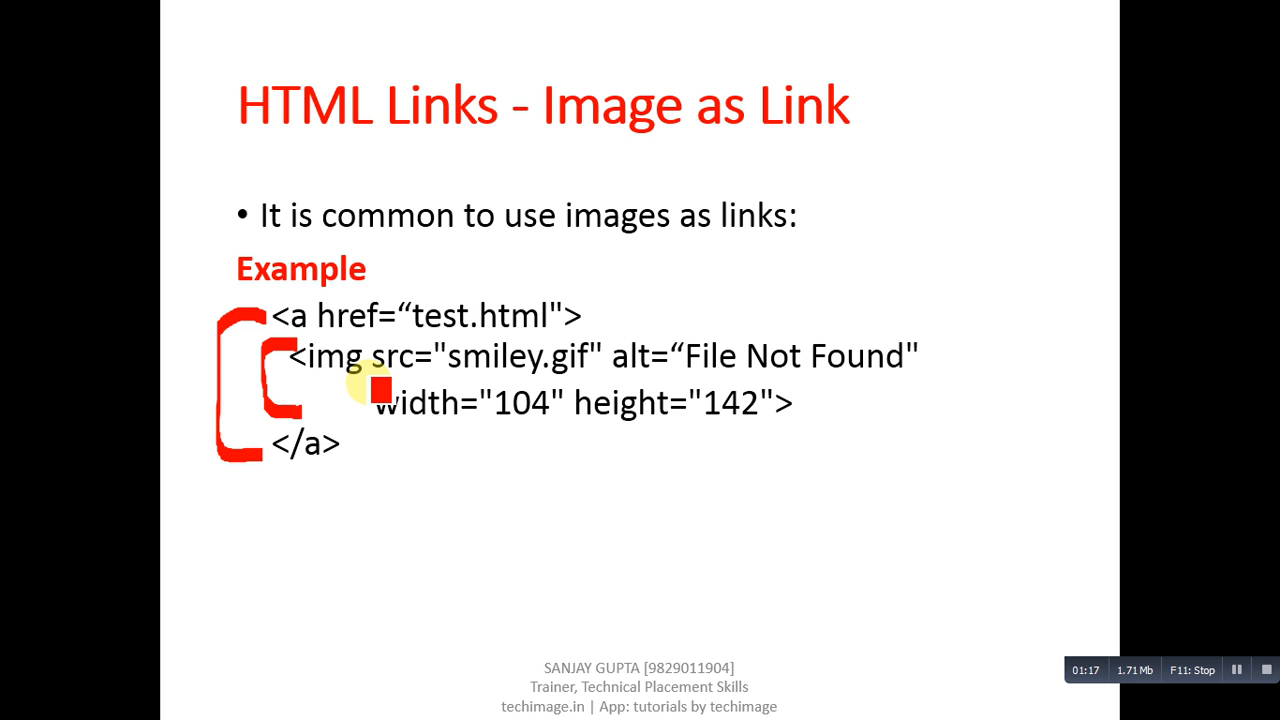
Change the Penguins.jpg image size to width 1000 and height 500
drag(376, 380, 610, 380)
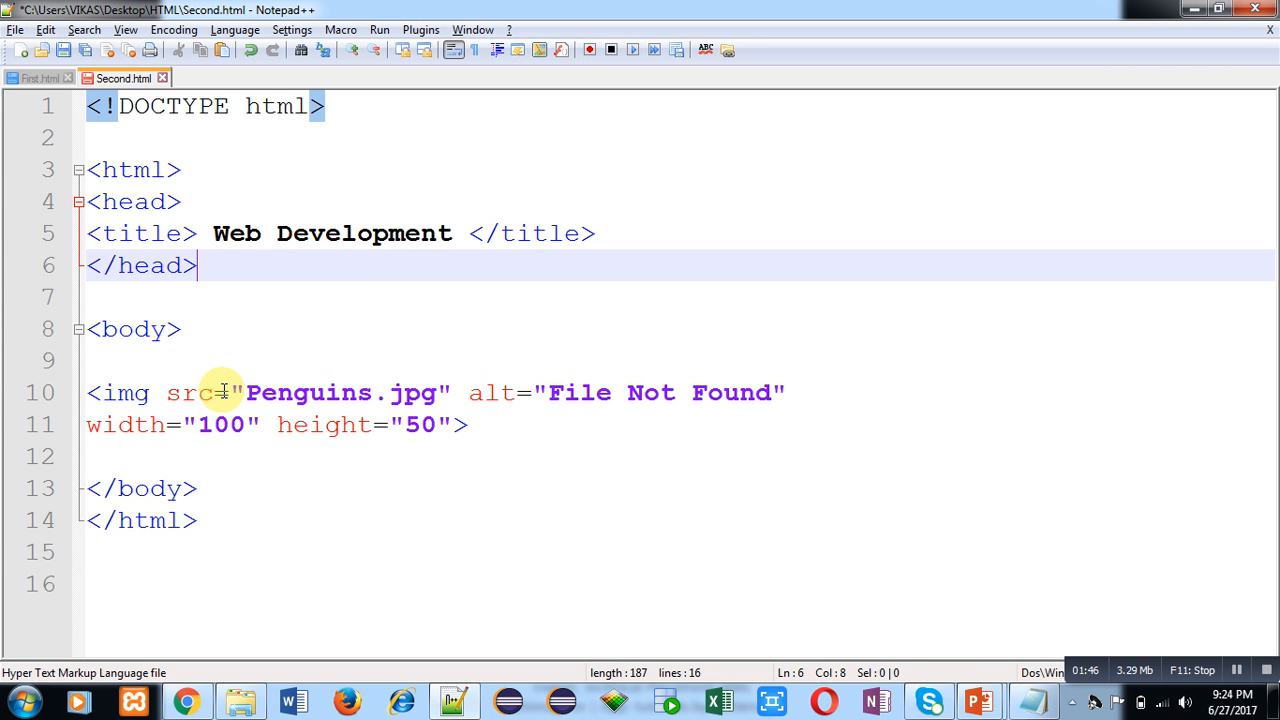
text(0)
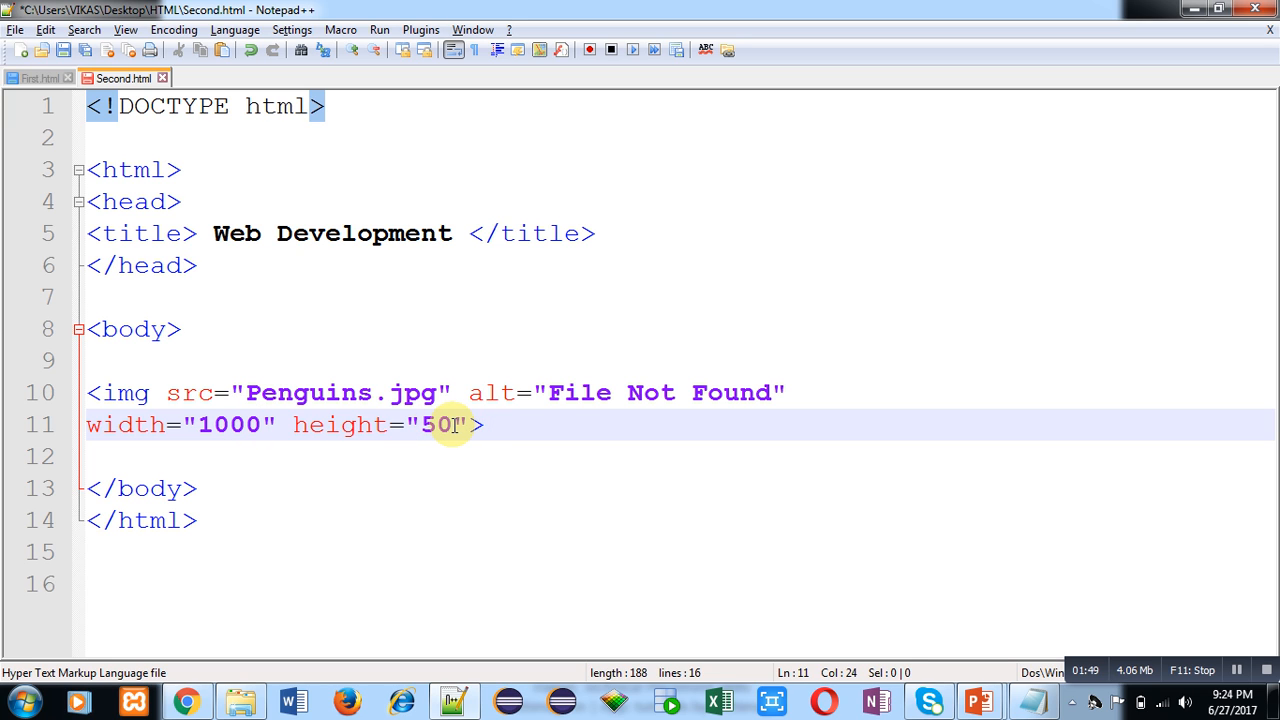
text(0)
click(680, 360)
text(<)
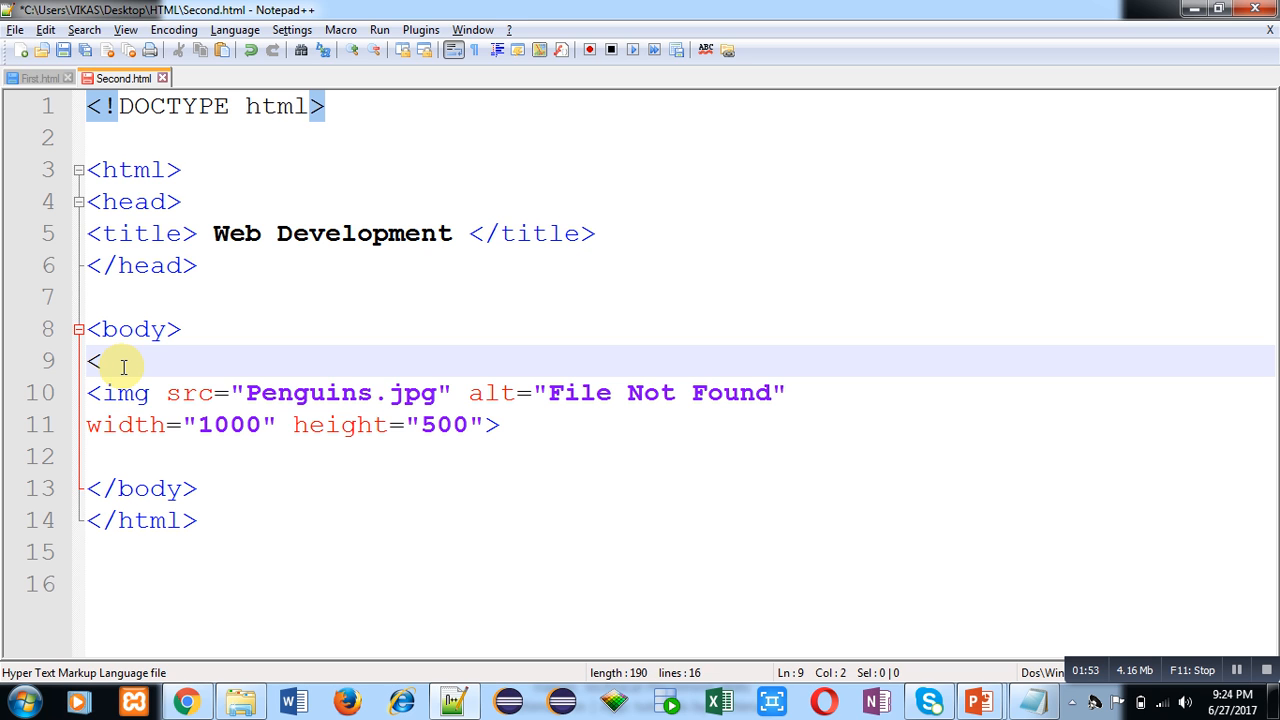
Wrap the img tag in an <a href="first.html"> ... </a> link
text(a h)
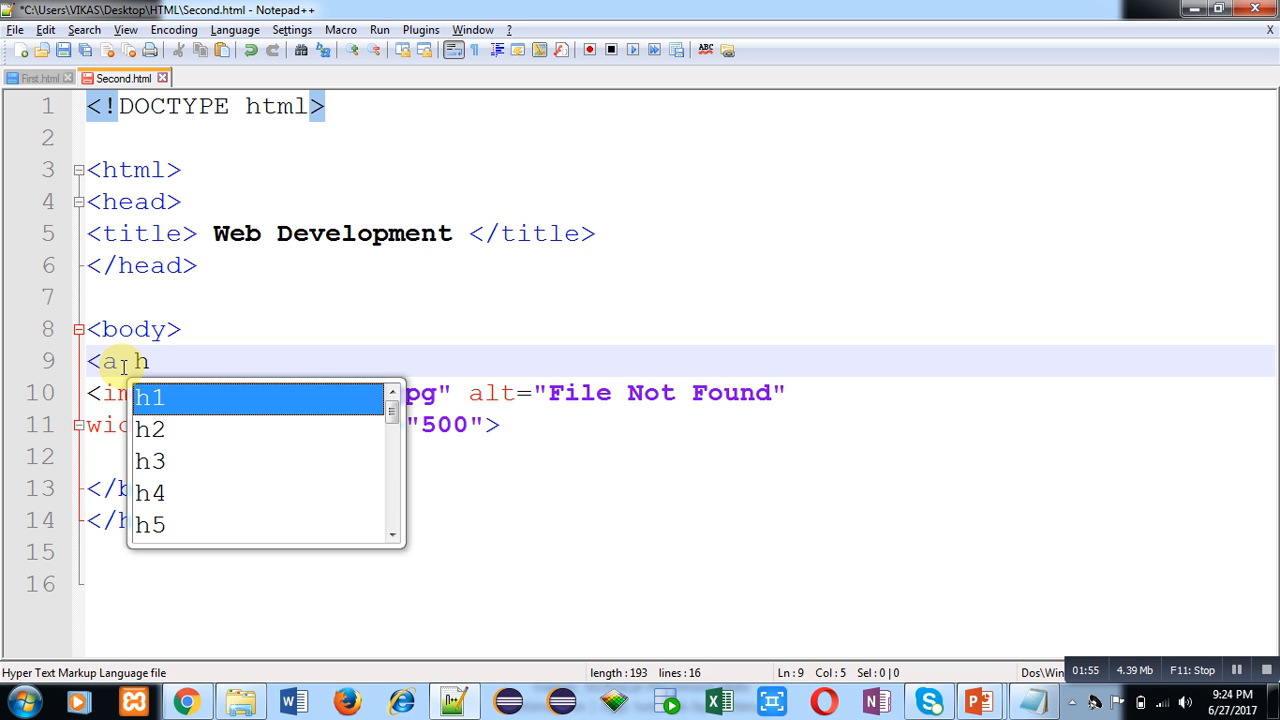
text(href=")
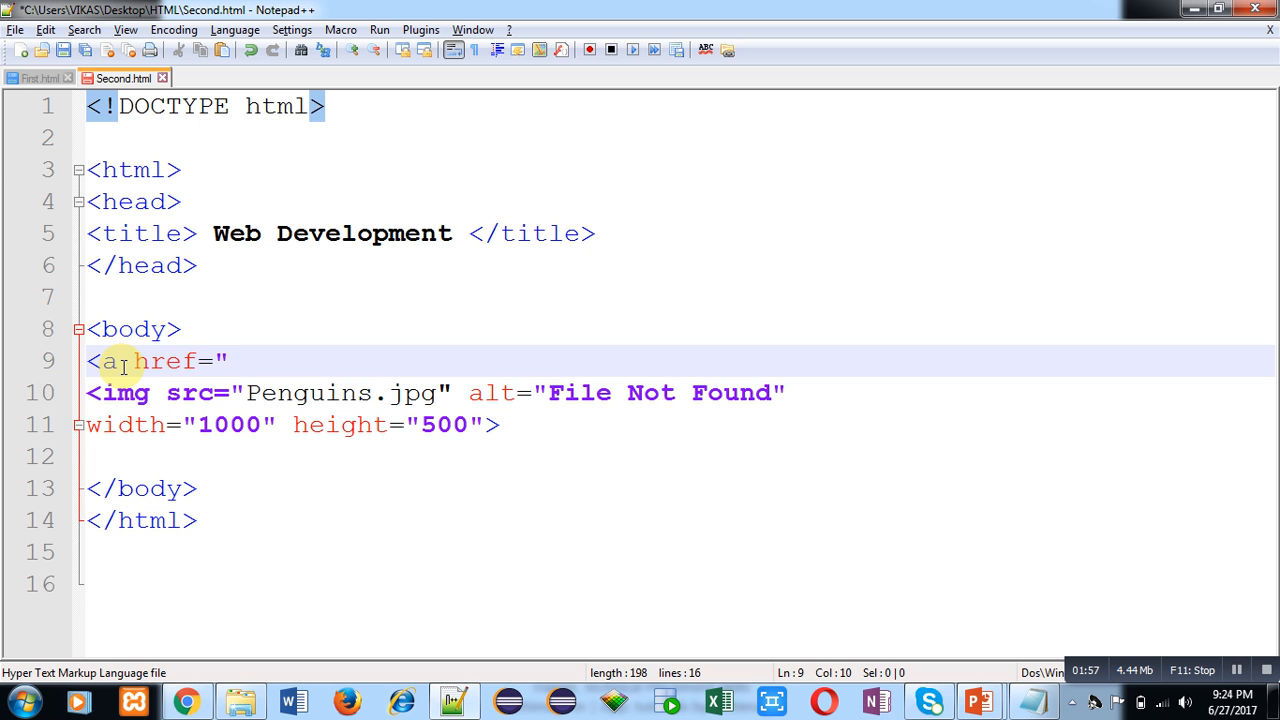
text(first)
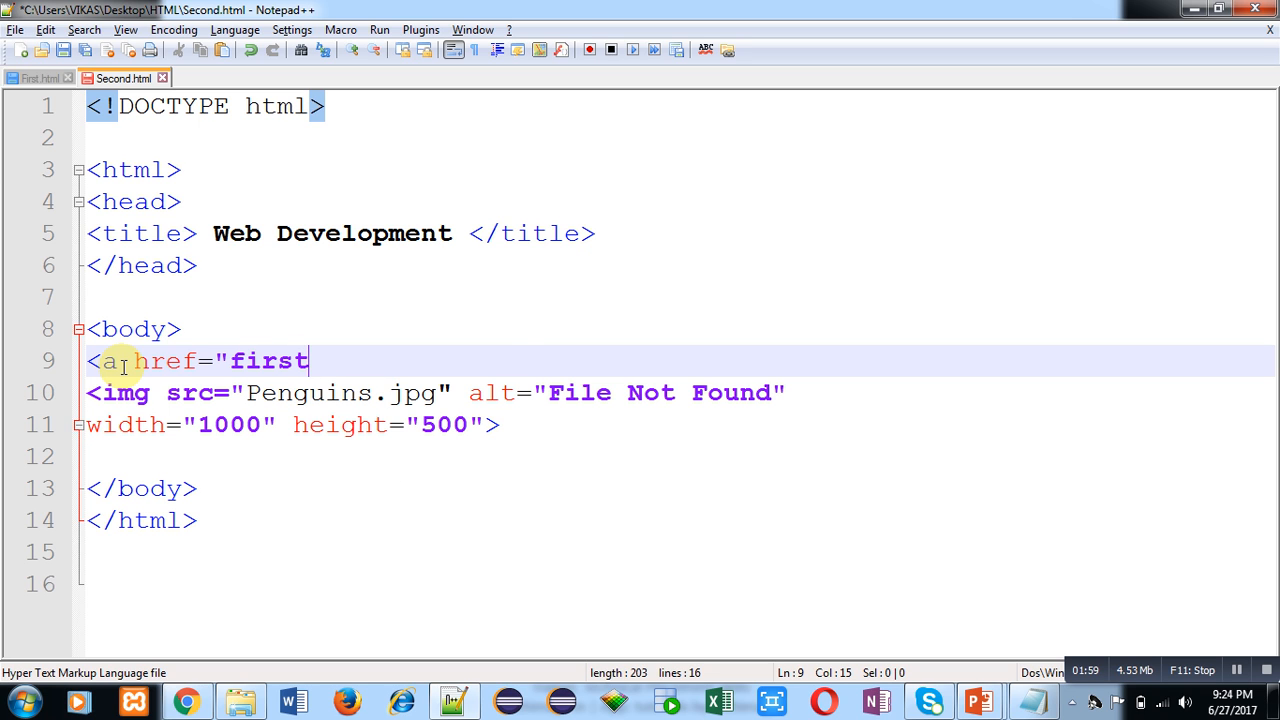
text(.html">)
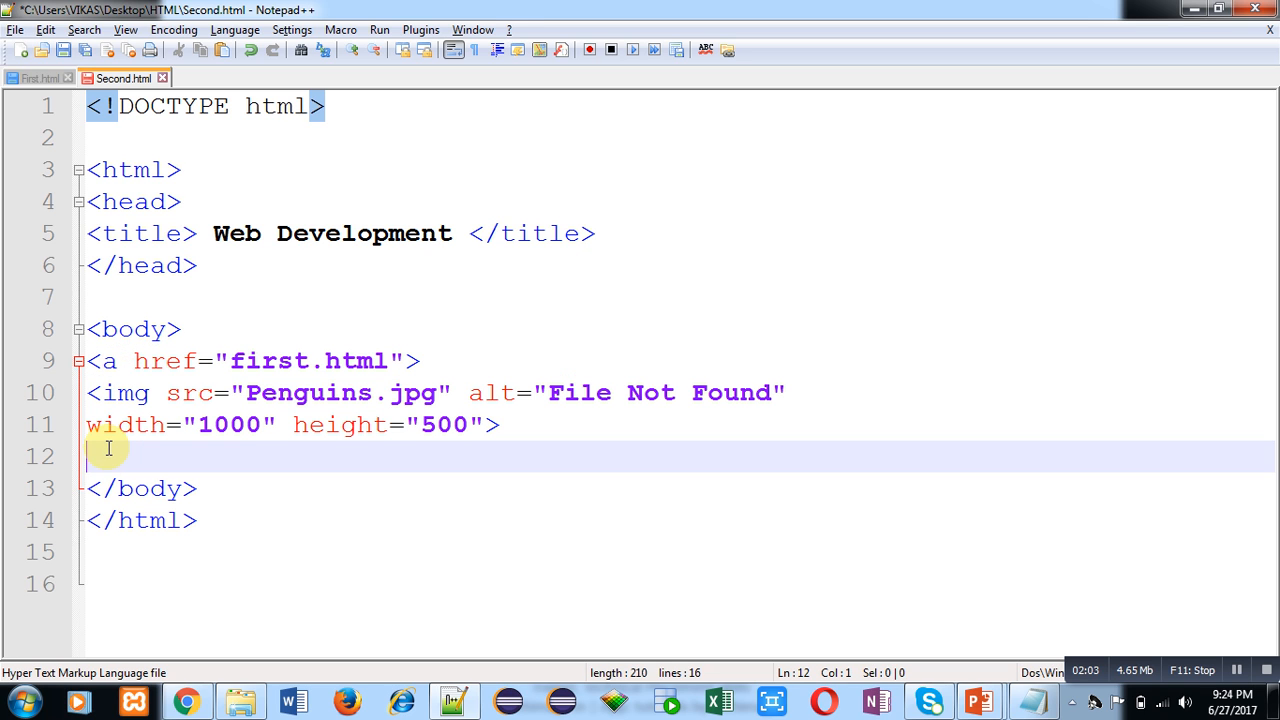
text(</a>)
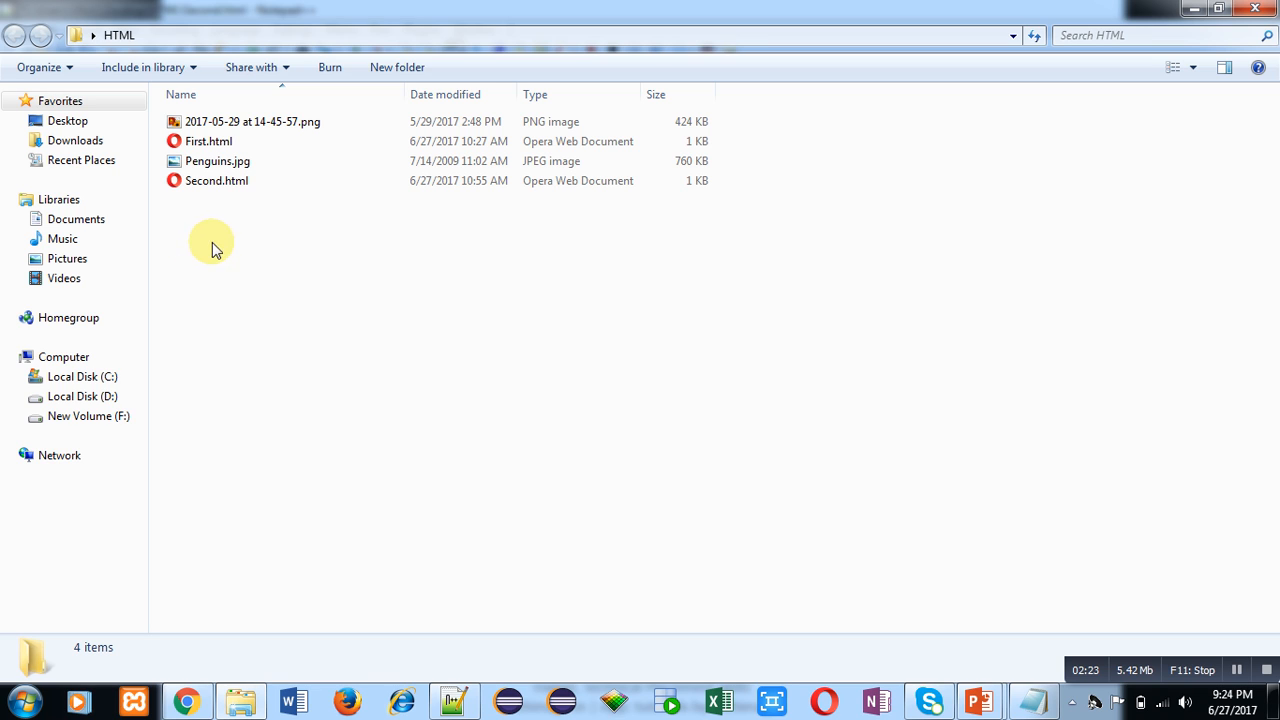
mouse_move(252, 212)
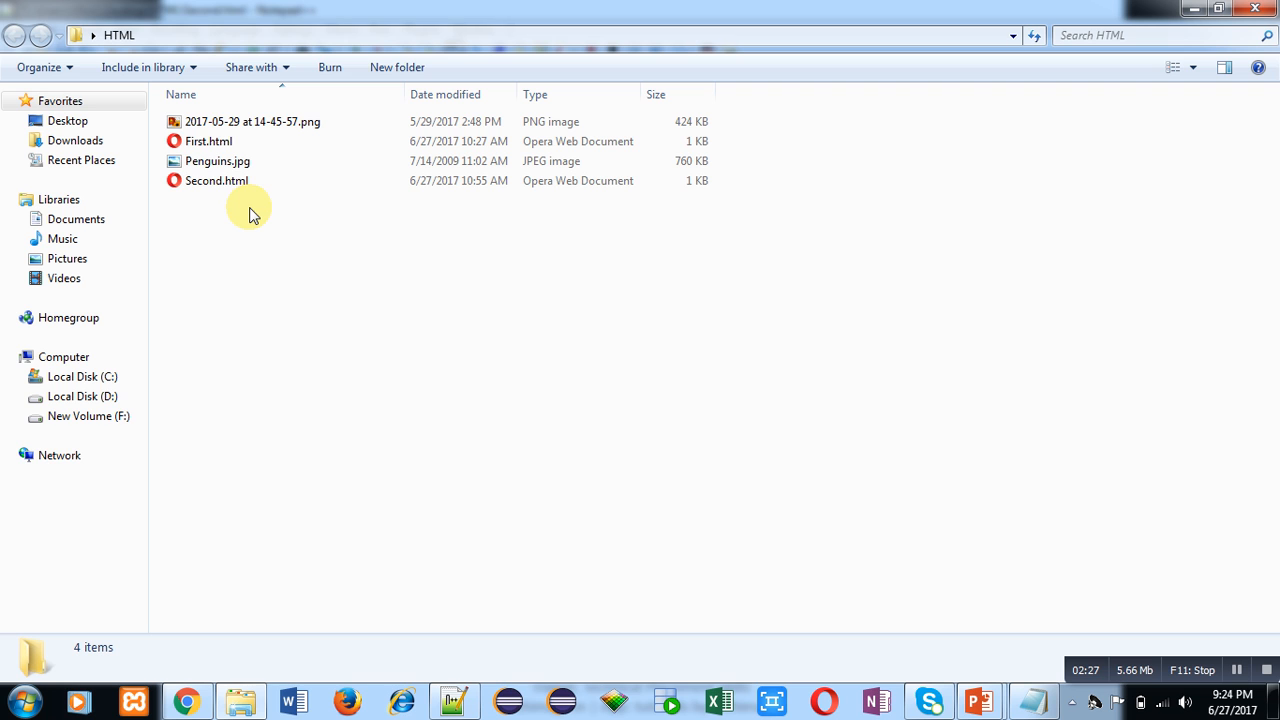
Open the updated Second.html from the HTML folder in Opera
click(216, 160)
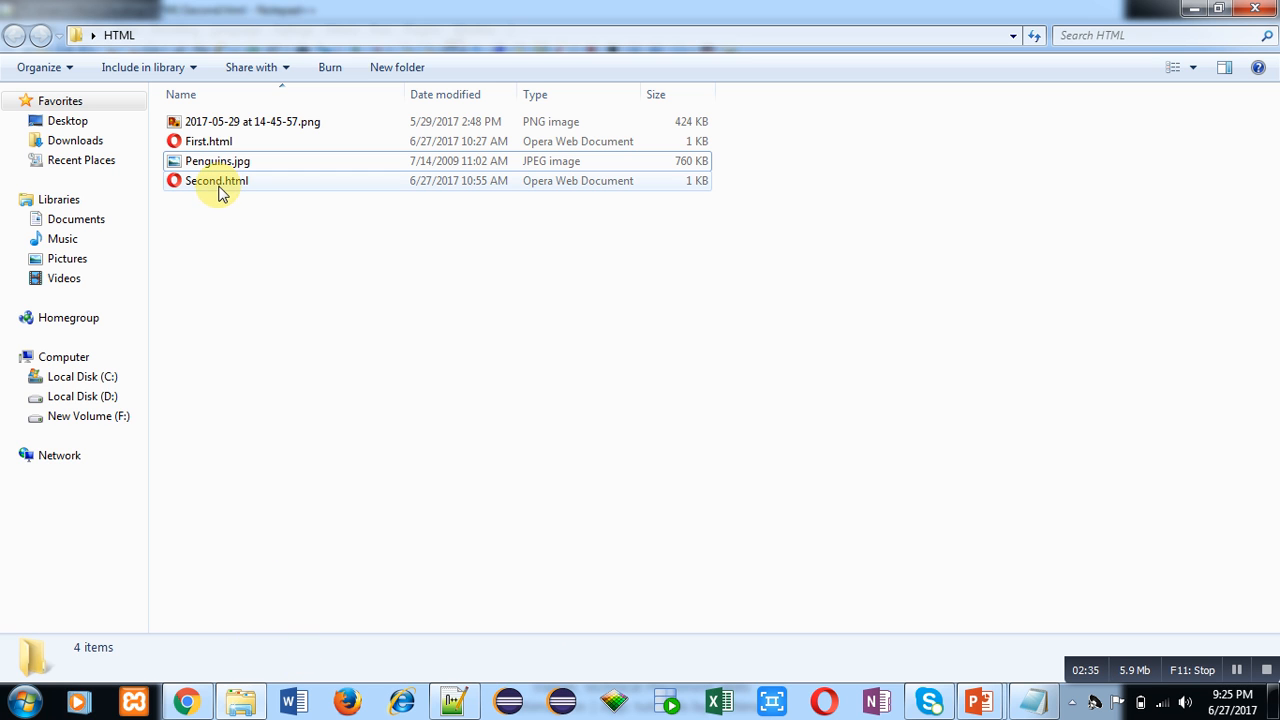
double_click(216, 180)
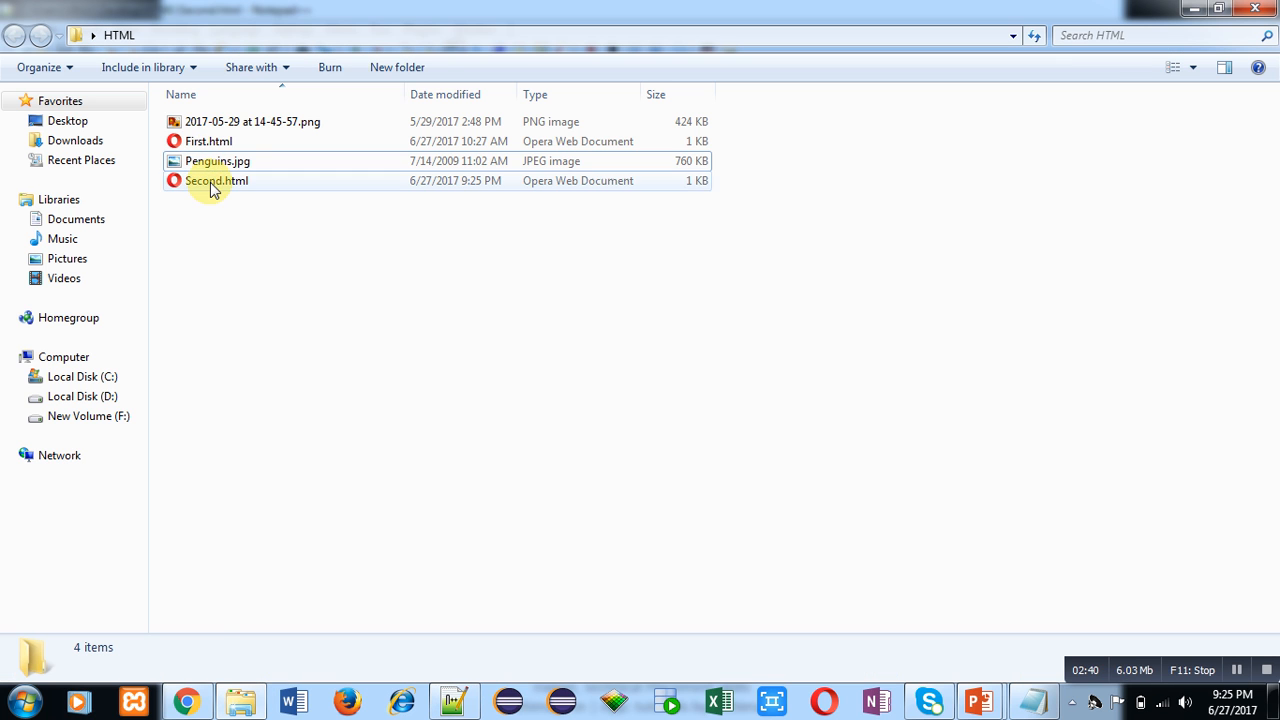
click(212, 180)
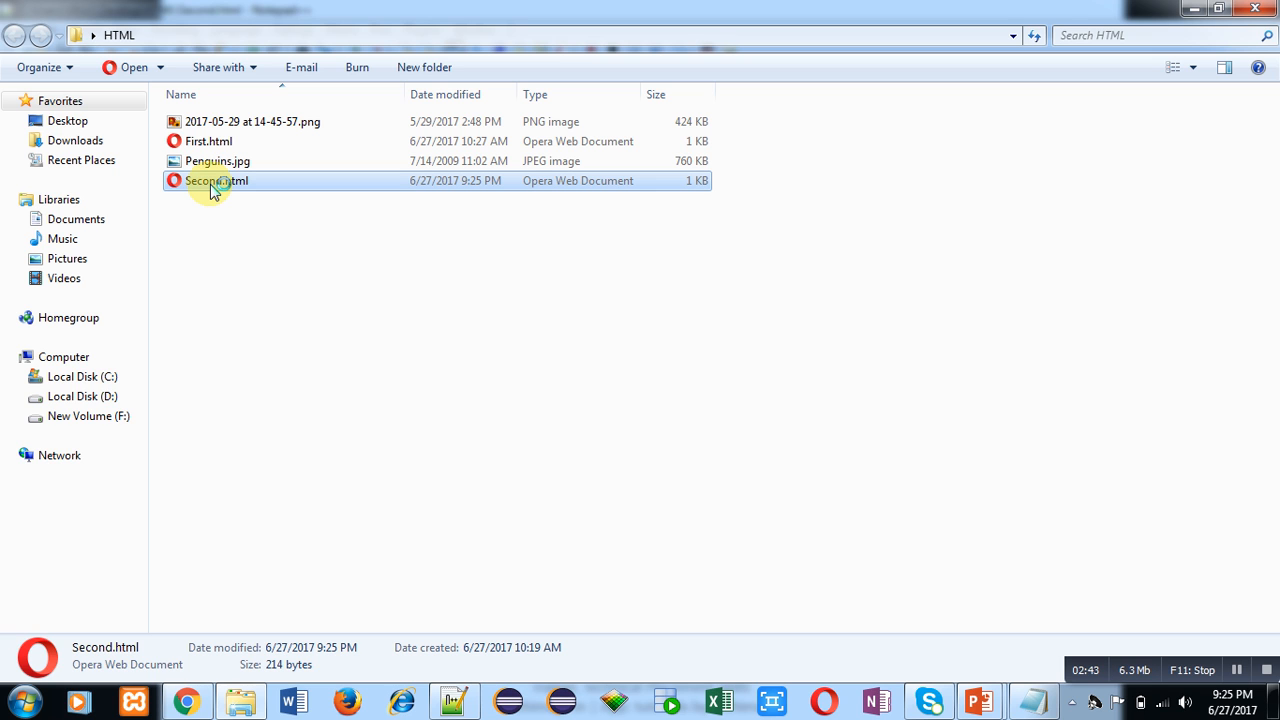
double_click(212, 180)
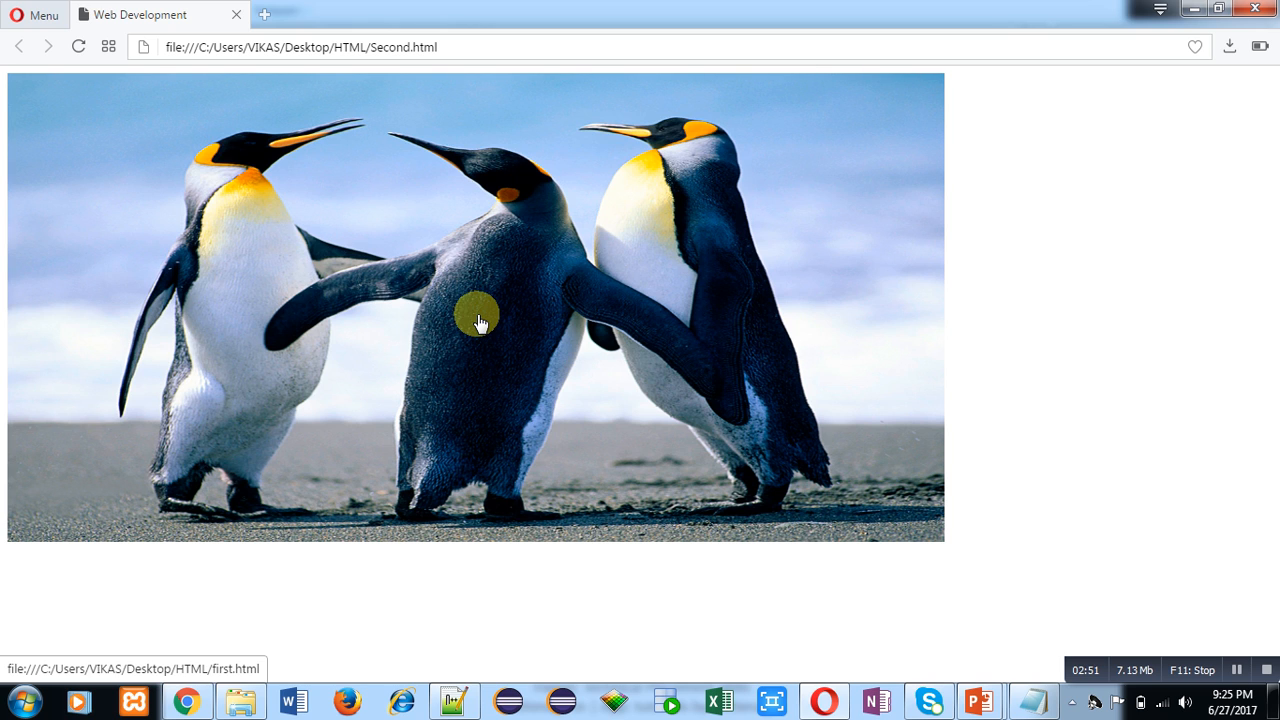
mouse_move(440, 374)
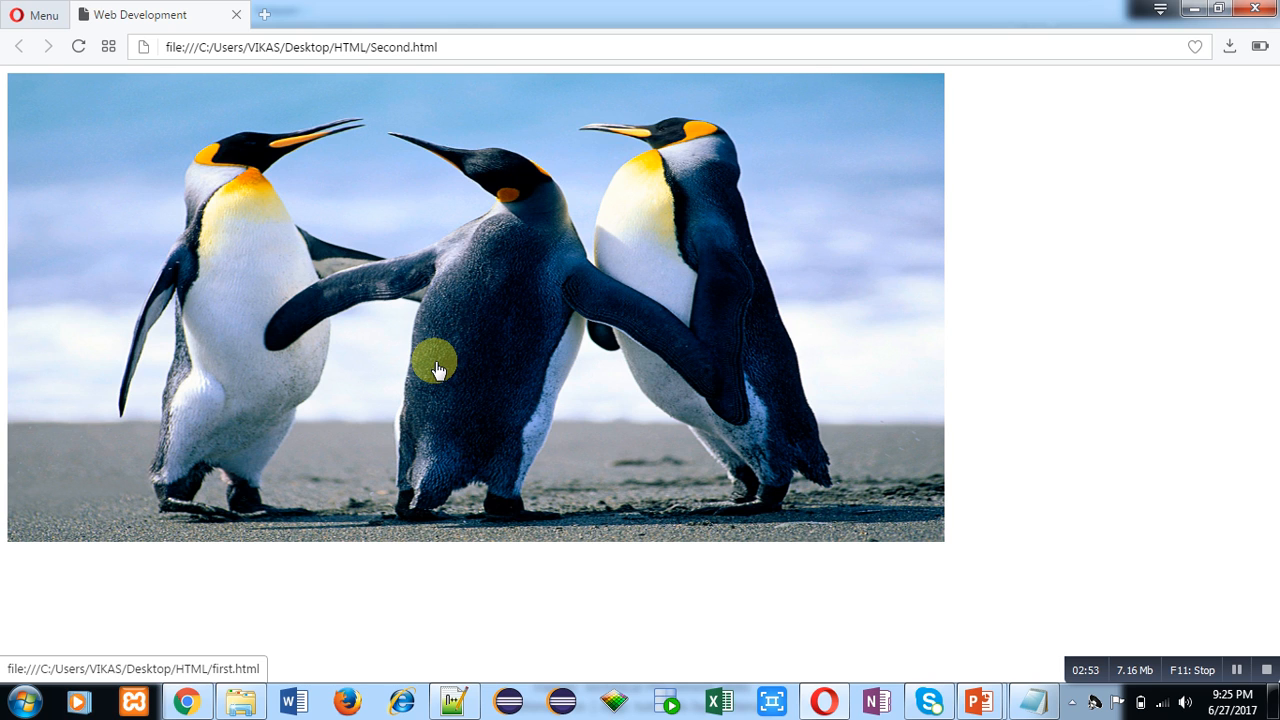
mouse_move(464, 336)
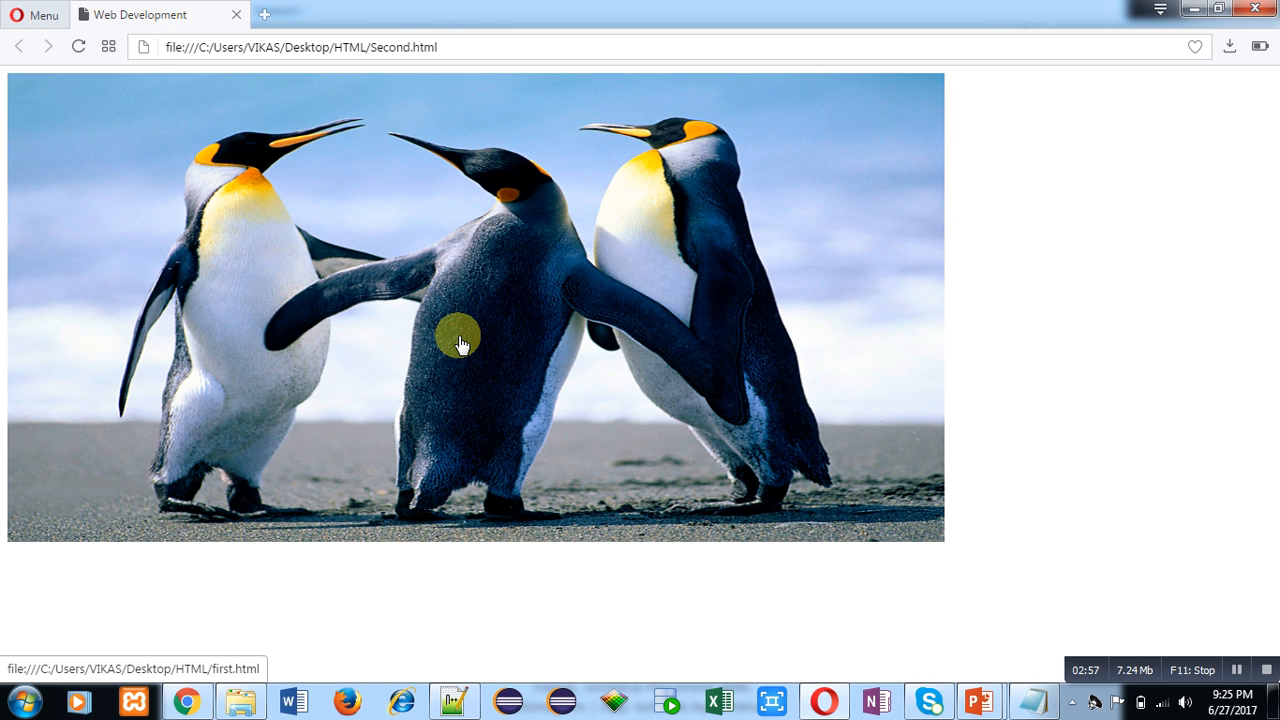
mouse_move(604, 544)
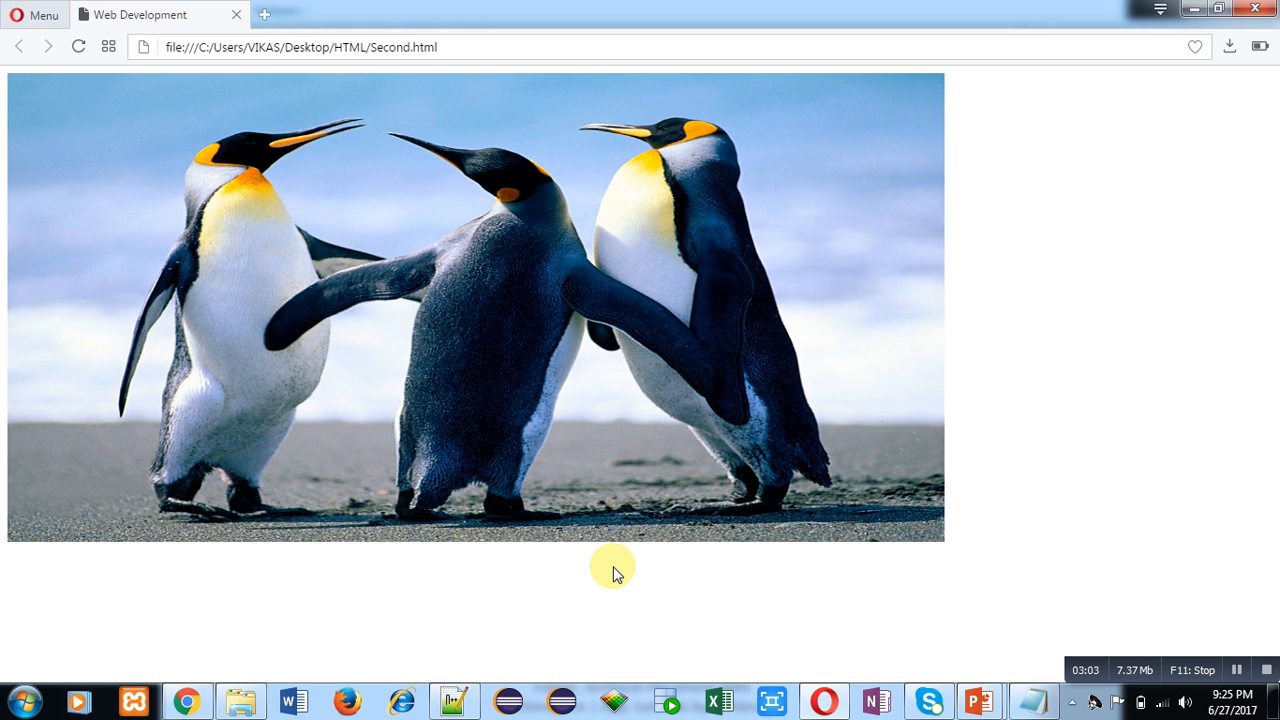
mouse_move(398, 328)
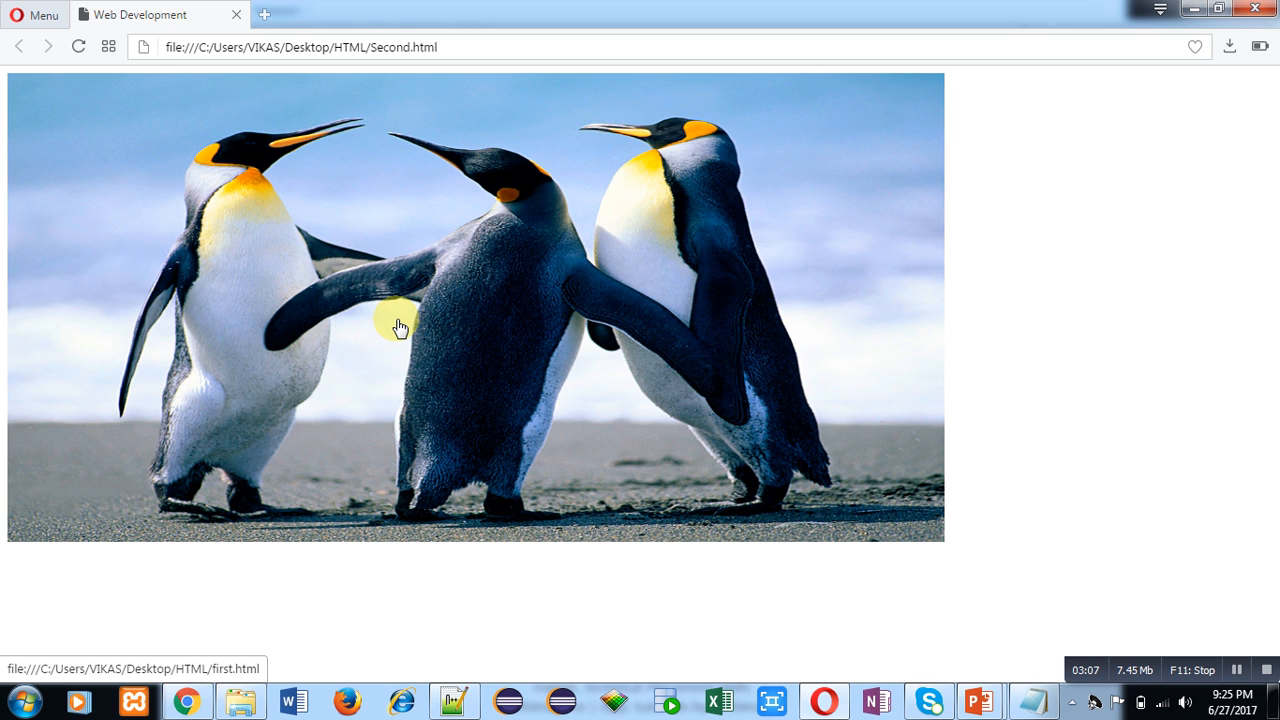
click(18, 48)
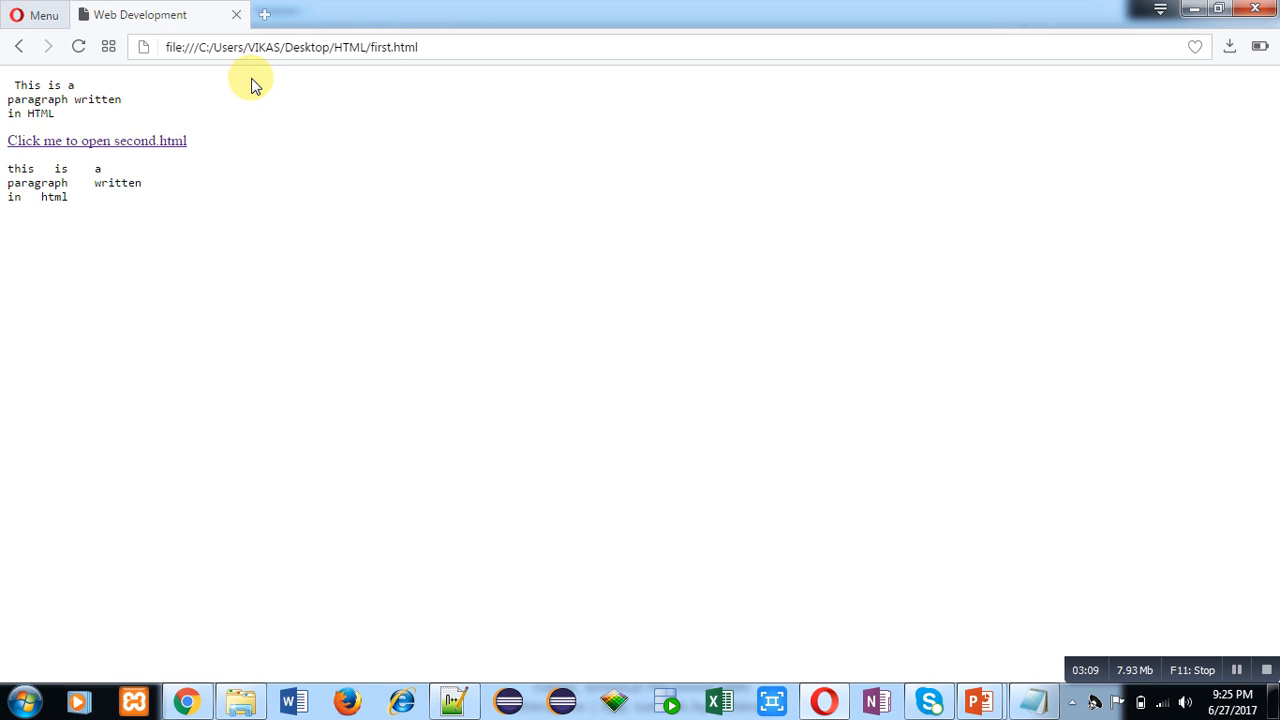
mouse_move(416, 68)
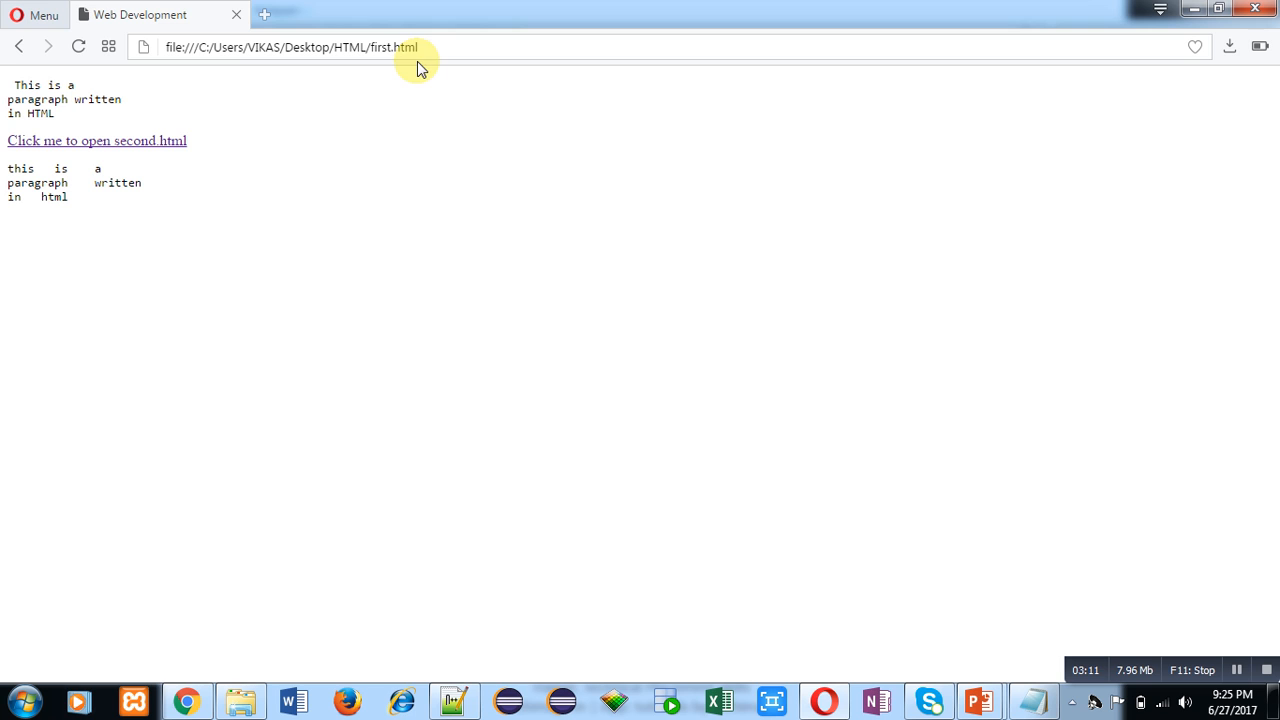
mouse_move(92, 92)
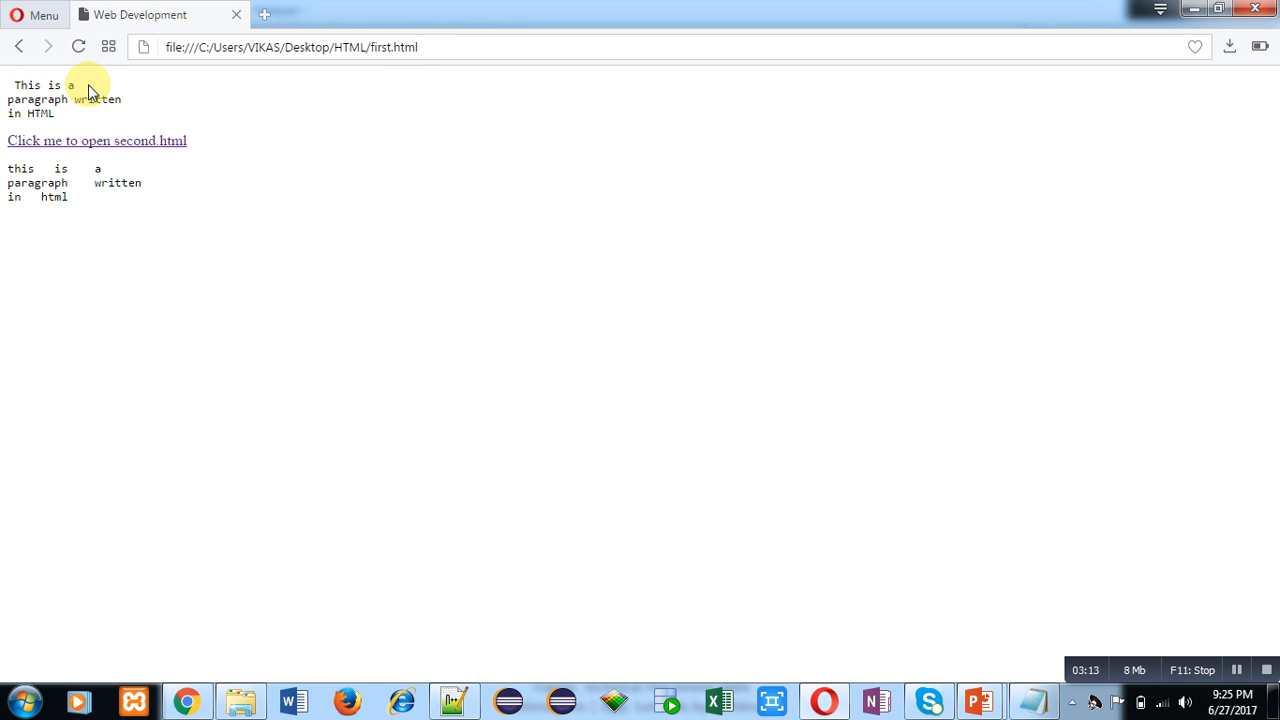
mouse_move(178, 190)
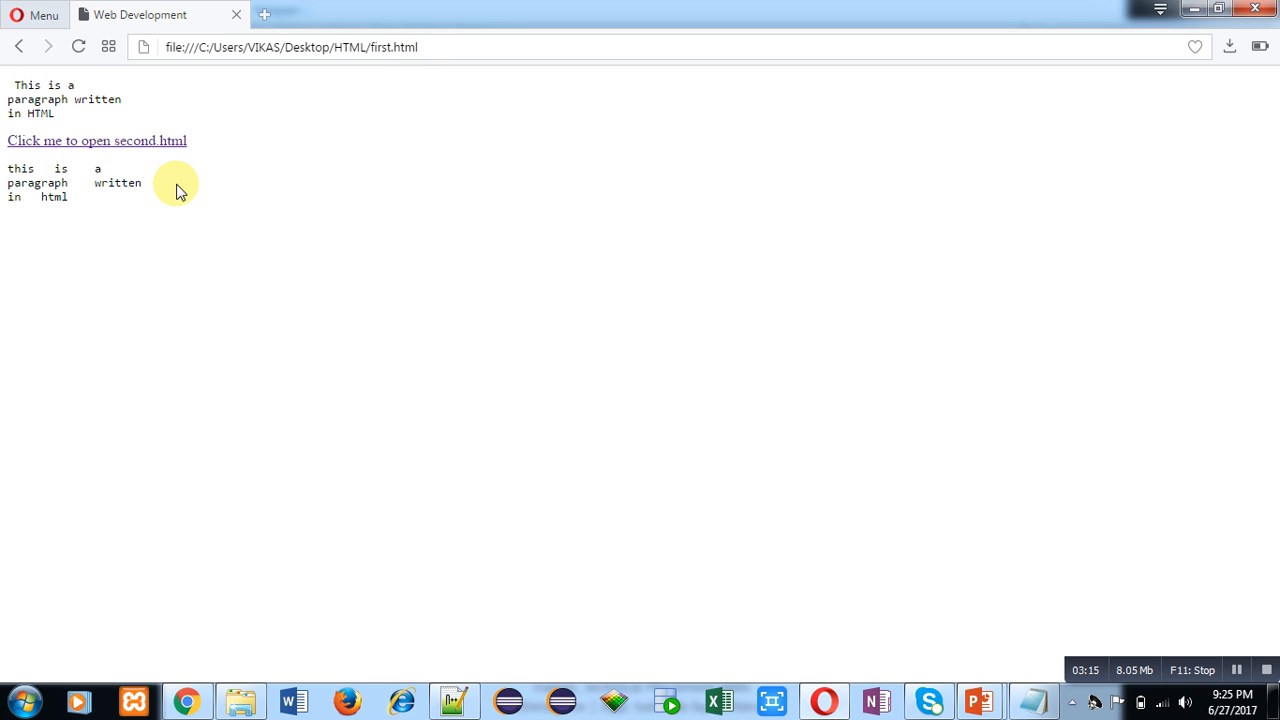
mouse_move(182, 188)
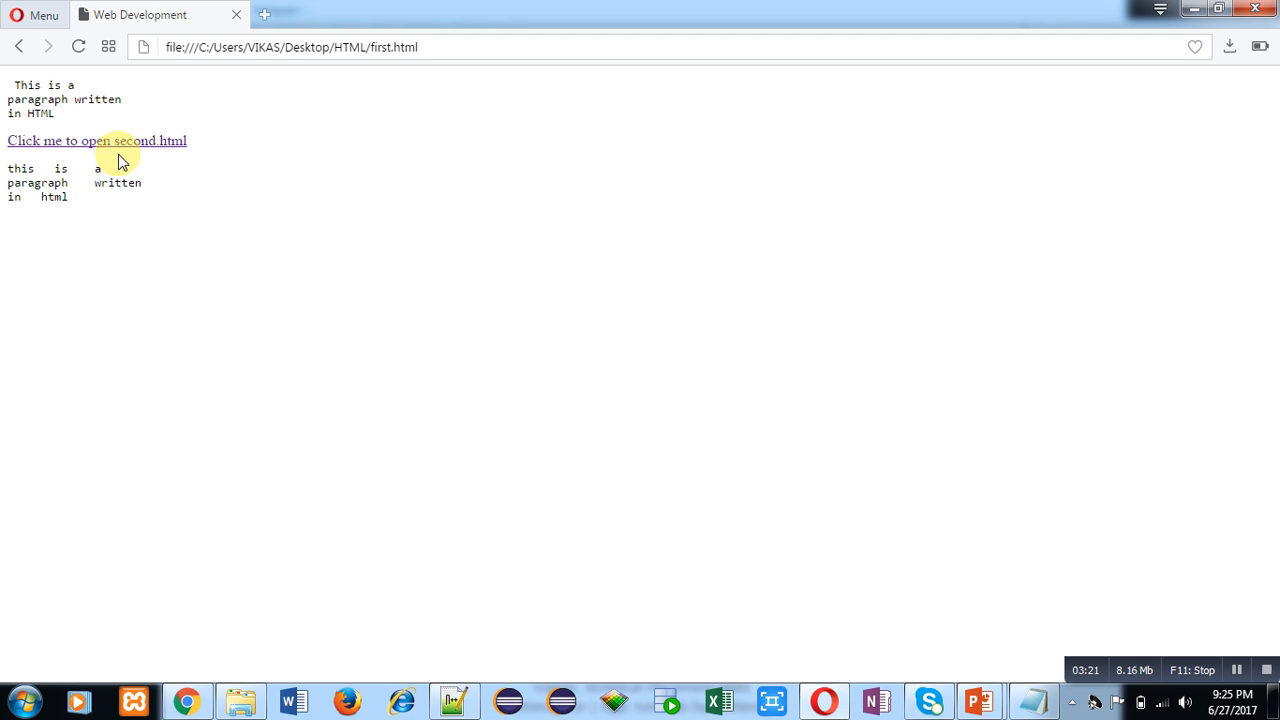
click(96, 140)
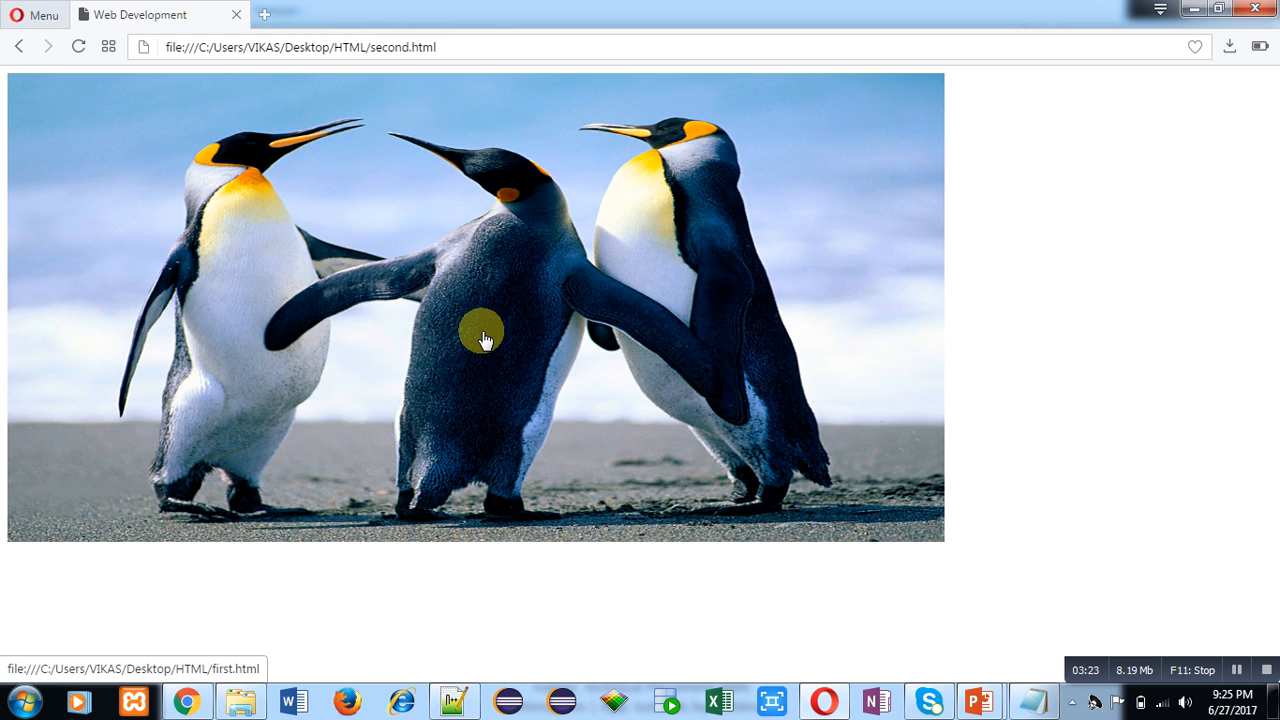
mouse_move(524, 546)
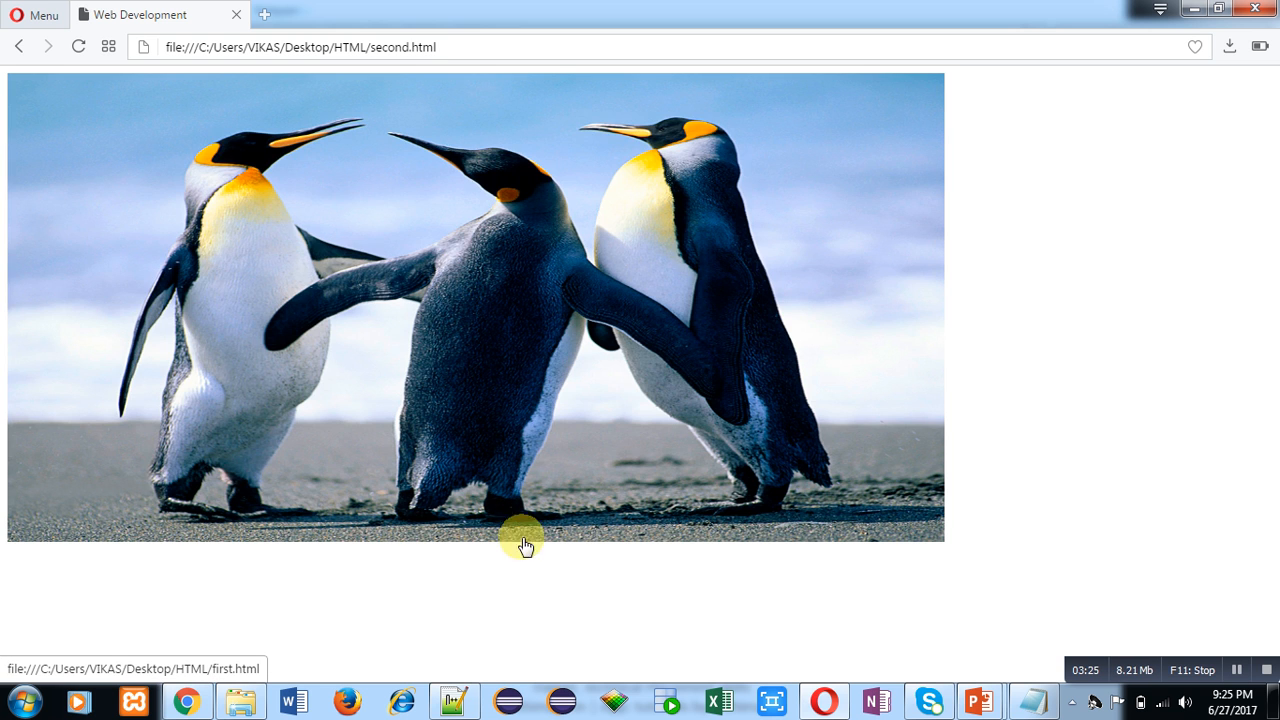